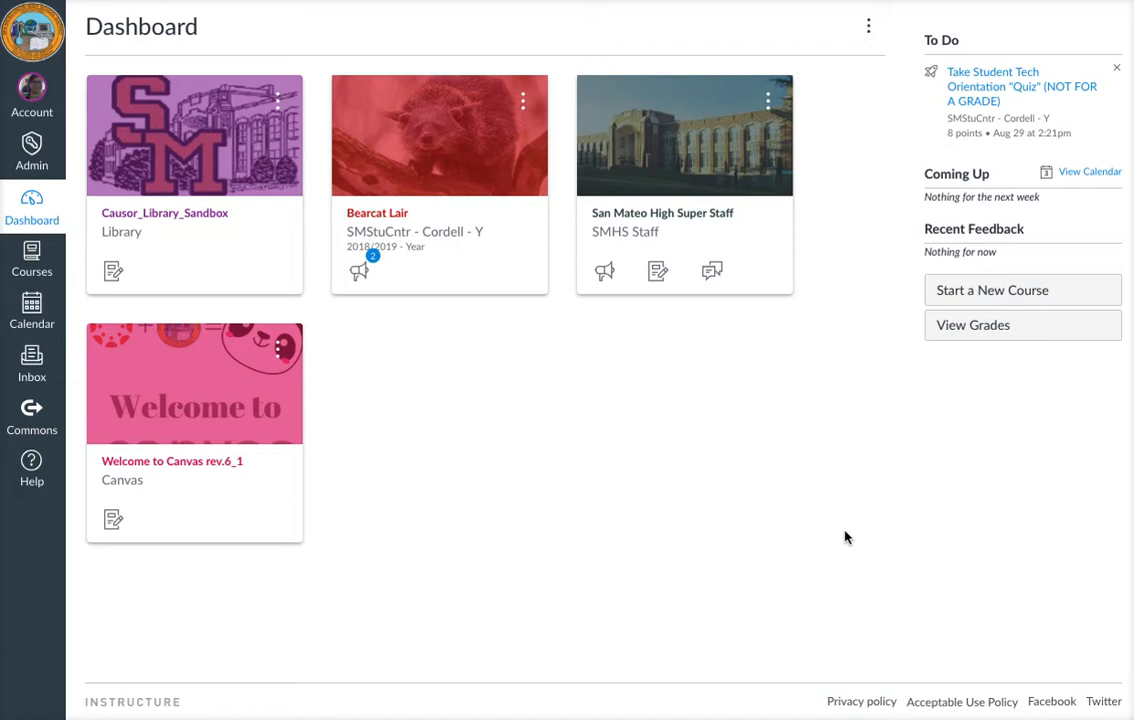
{"action": "mouse_move", "coordinate": [400, 198]}
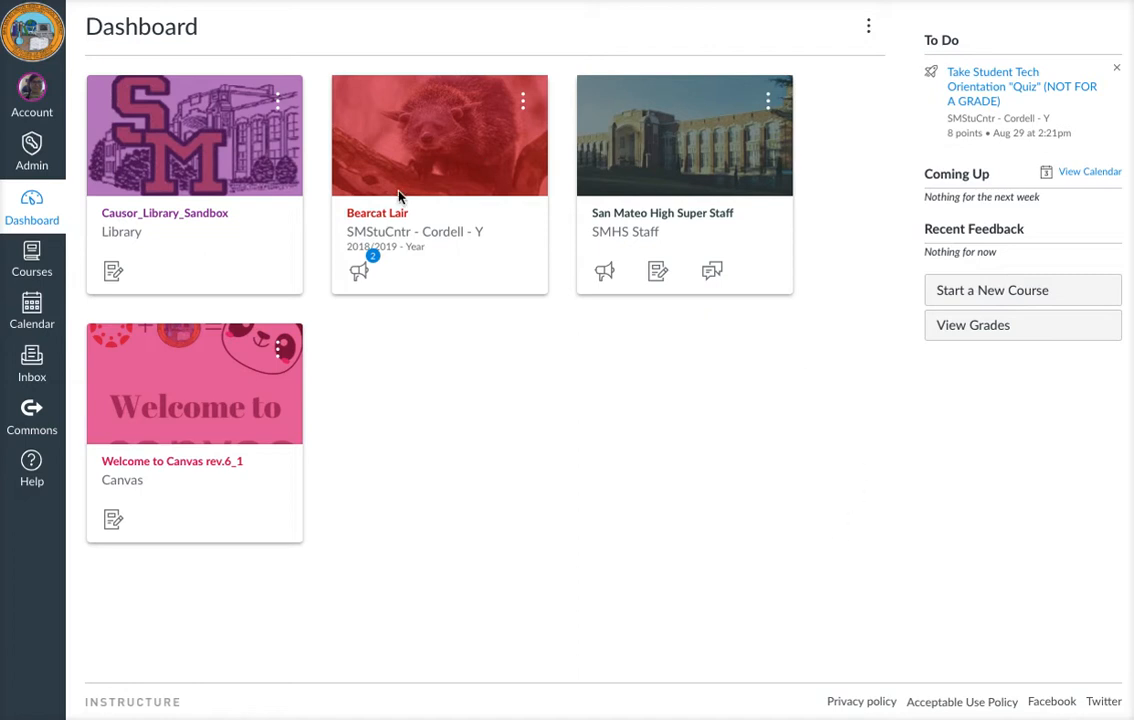
{"action": "mouse_move", "coordinate": [156, 162]}
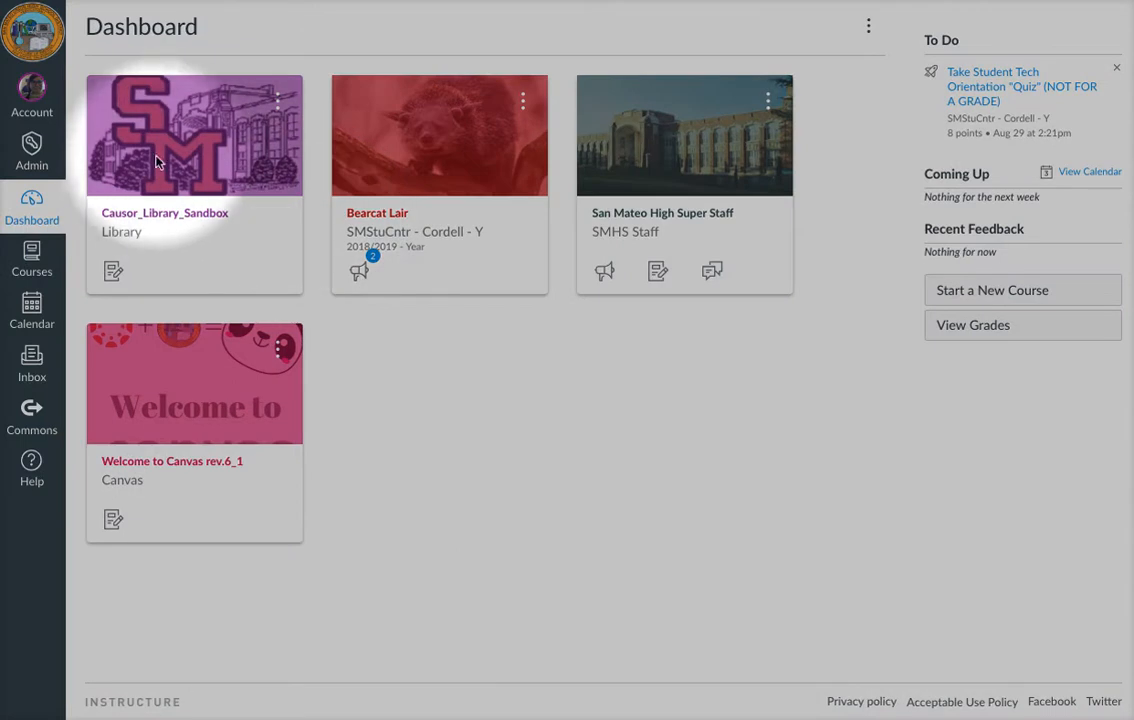
{"action": "mouse_move", "coordinate": [400, 248]}
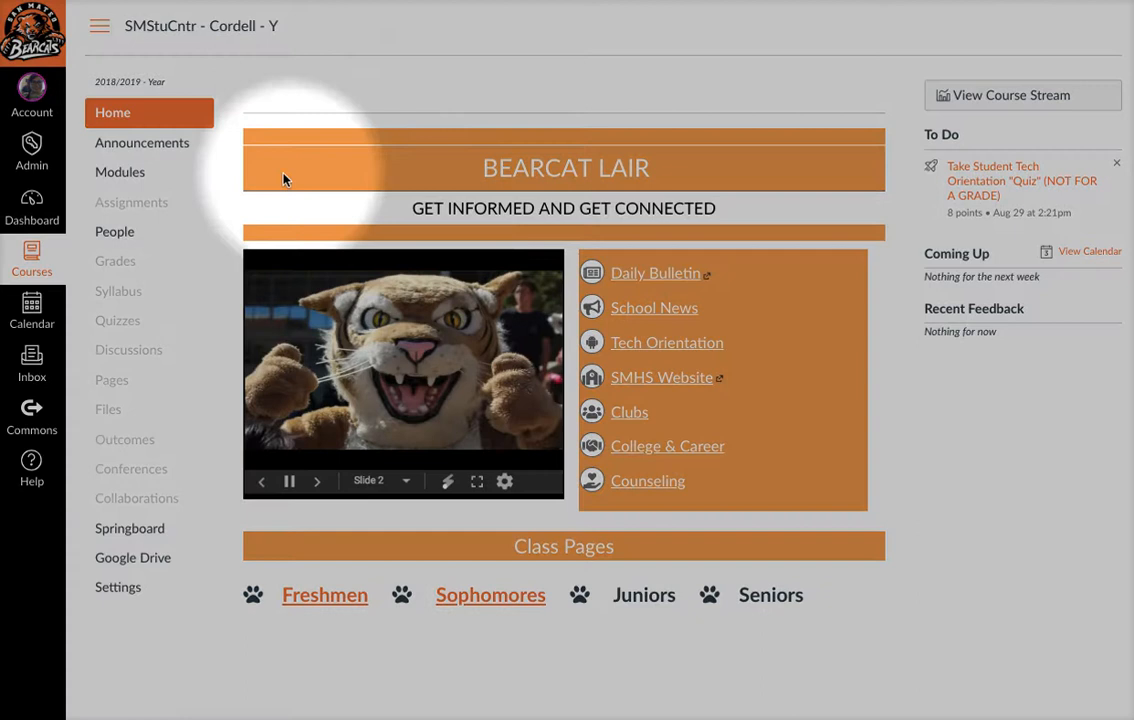
Show the People page listing everyone enrolled in the Bearcat Lair course
{"action": "left_click", "coordinate": [114, 232]}
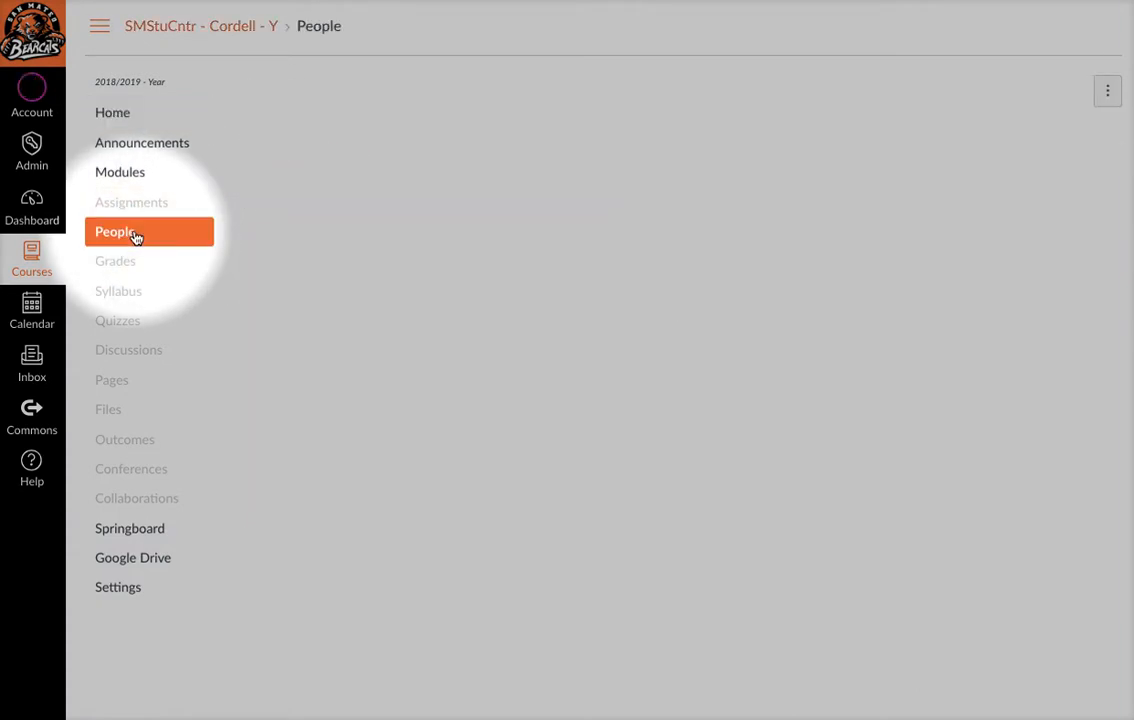
{"action": "left_click", "coordinate": [116, 232]}
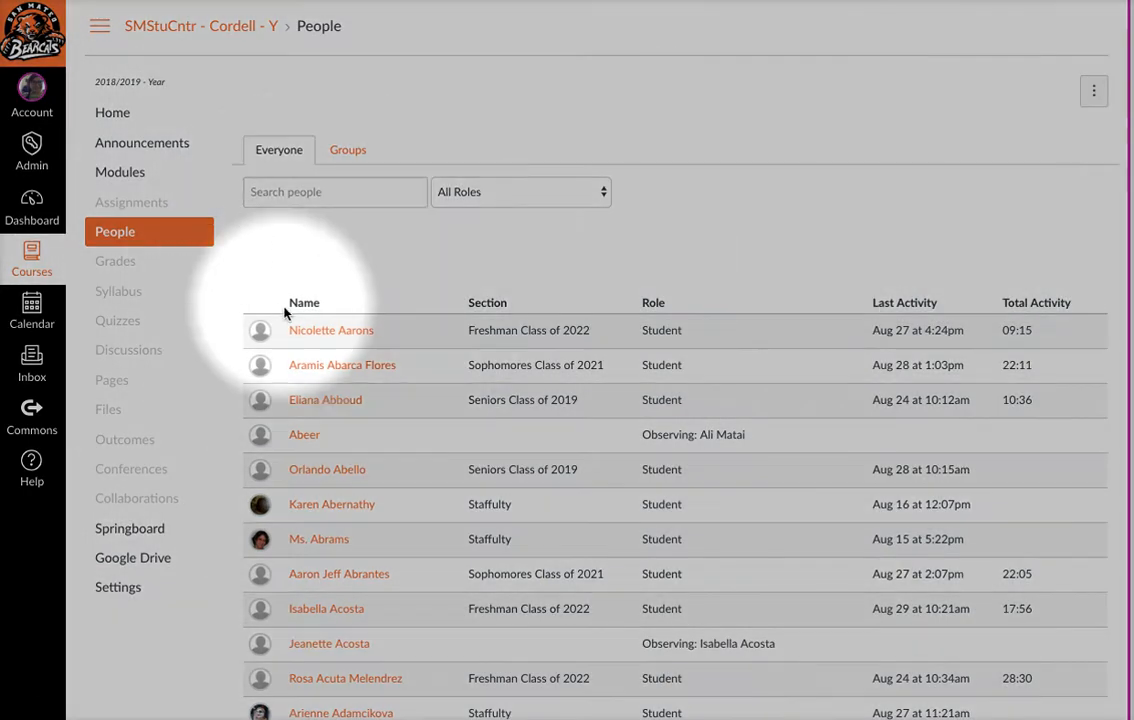
From the first student's profile, generate an observer pairing code via Pair with Observer
{"action": "left_click", "coordinate": [332, 330]}
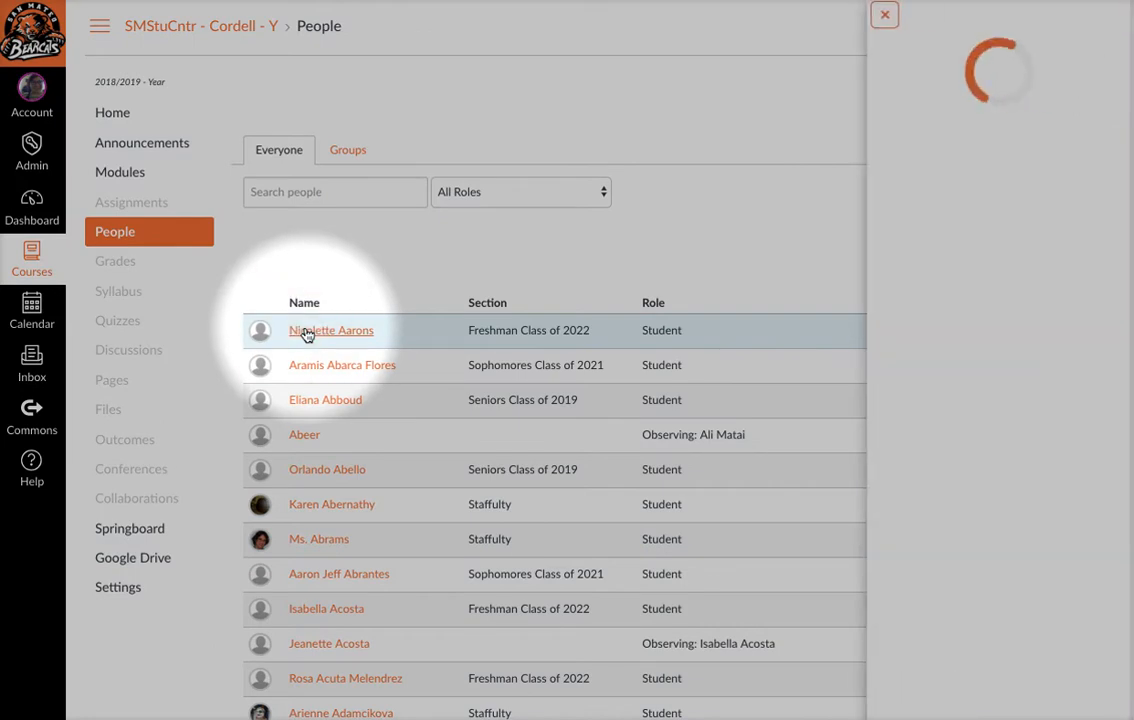
{"action": "left_click", "coordinate": [332, 330]}
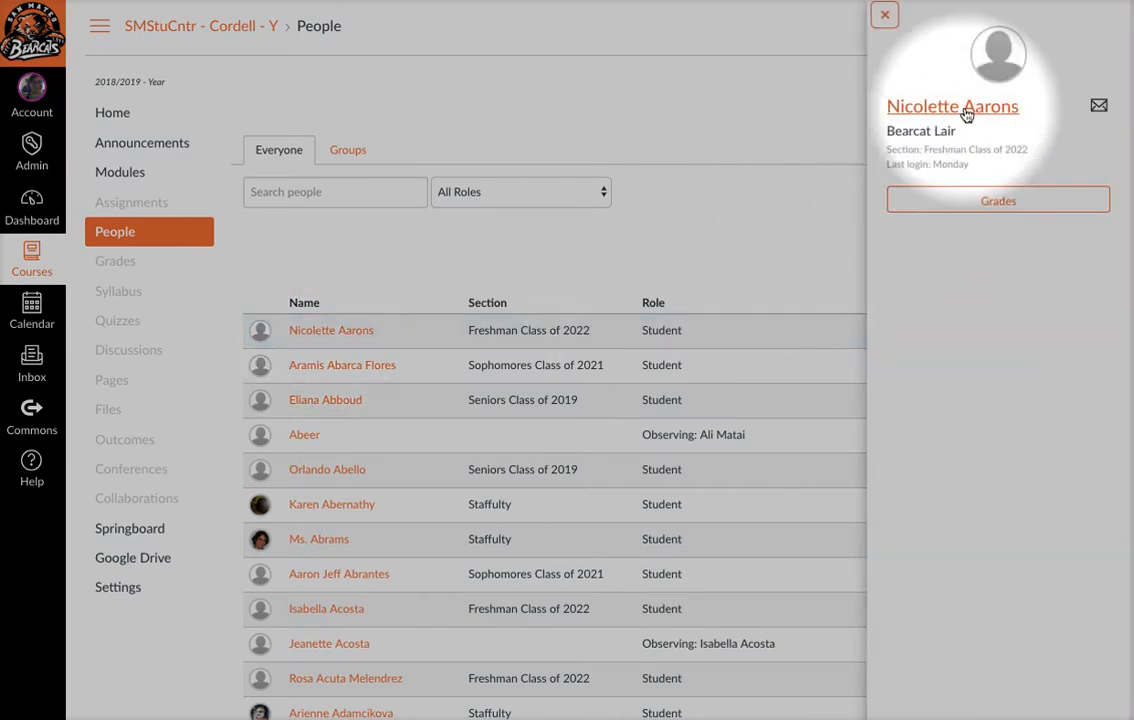
{"action": "left_click", "coordinate": [952, 106]}
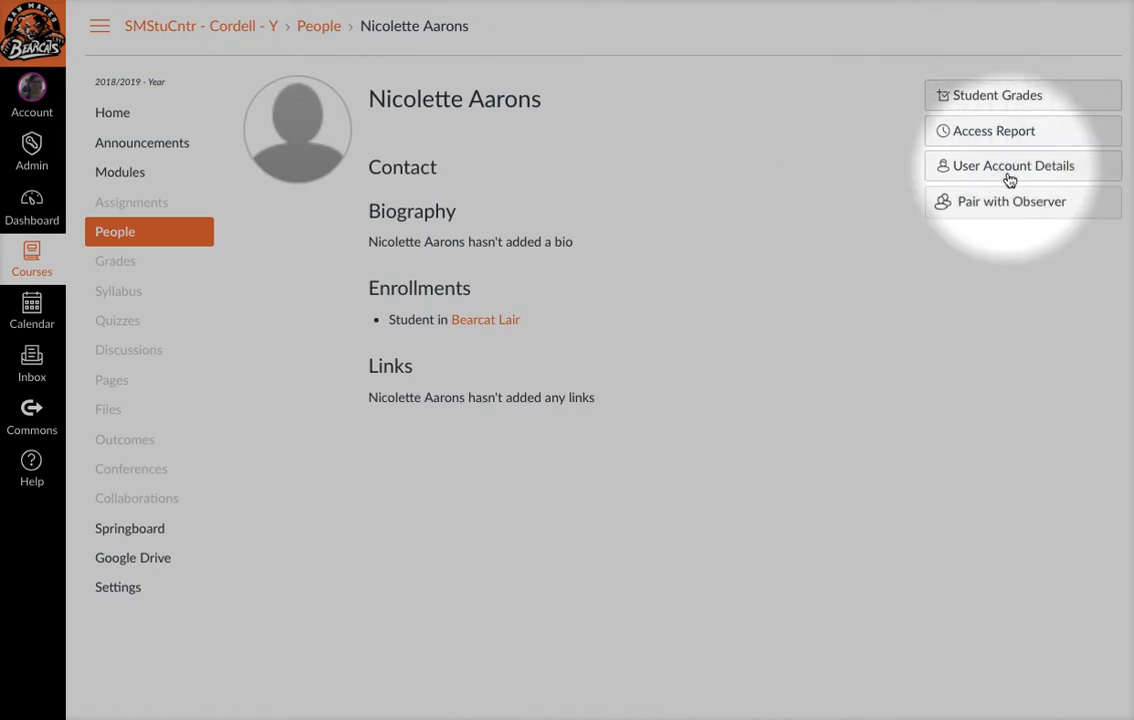
{"action": "mouse_move", "coordinate": [948, 132]}
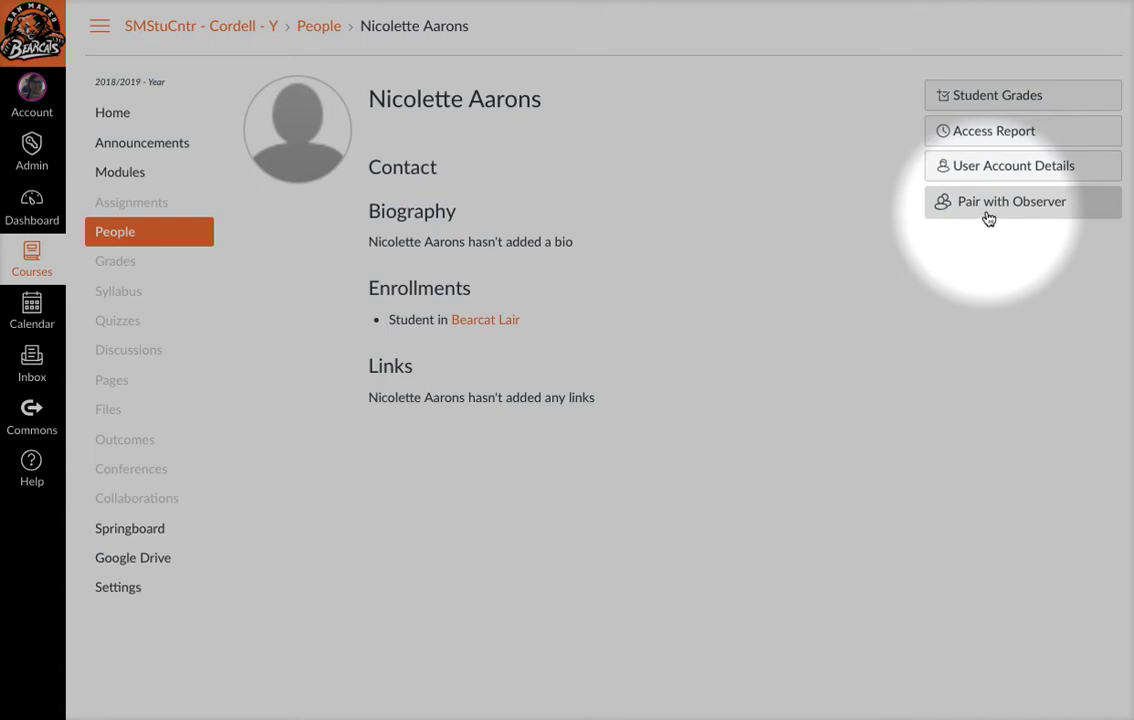
{"action": "left_click", "coordinate": [1012, 200]}
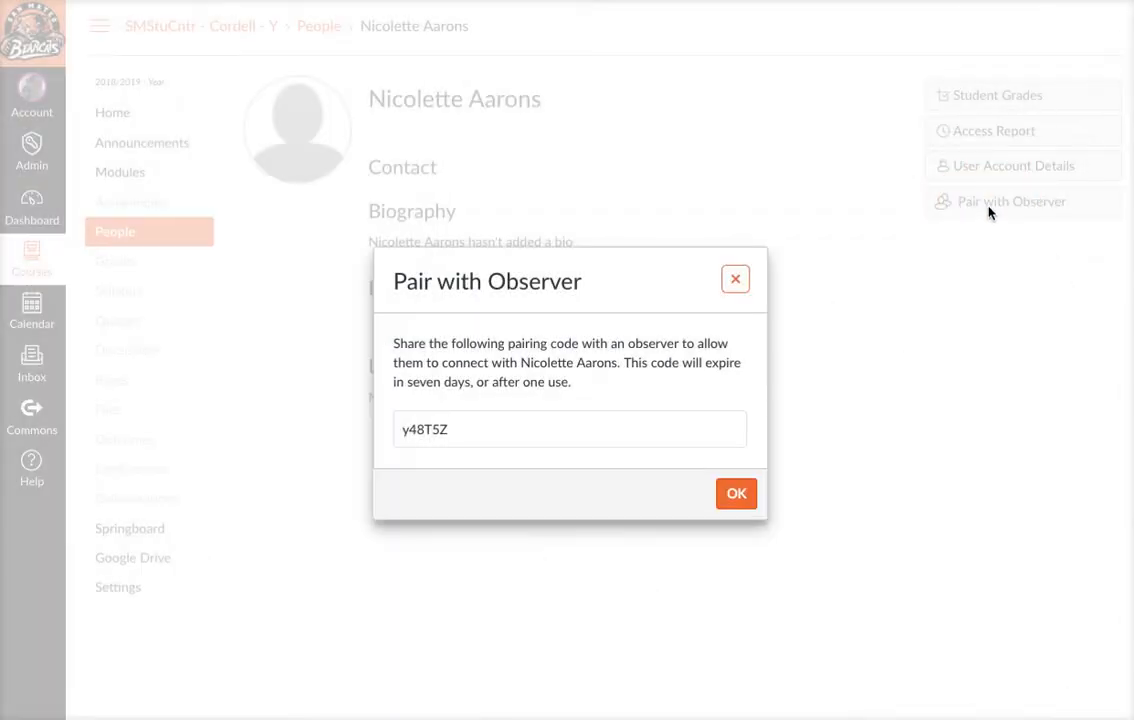